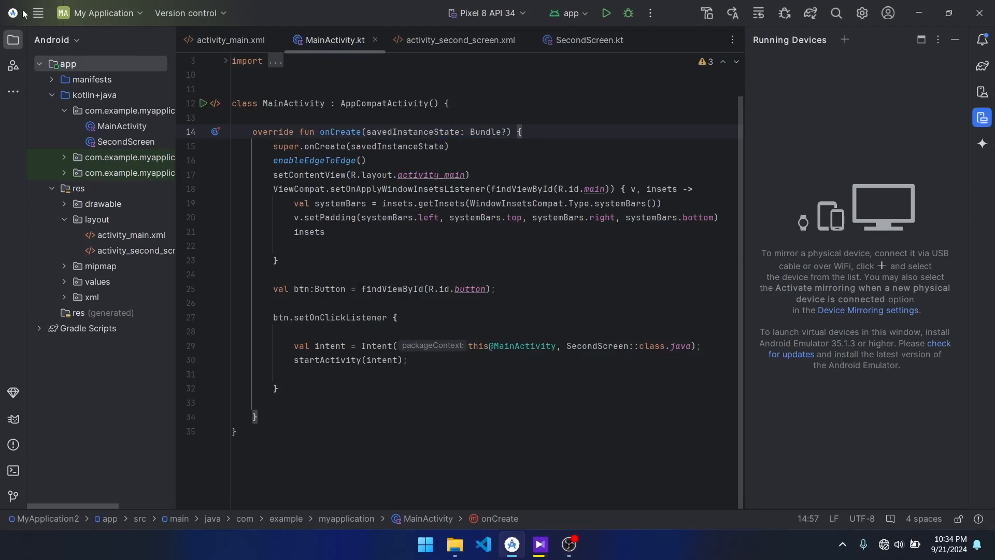
Open the Edit menu, then the File menu to reach New Project
left_click(61, 13)
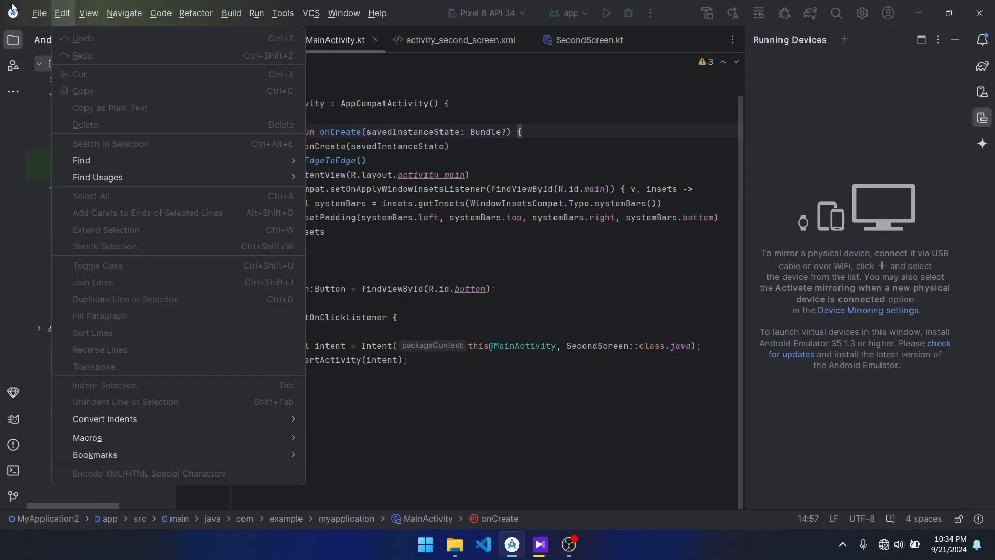
left_click(39, 12)
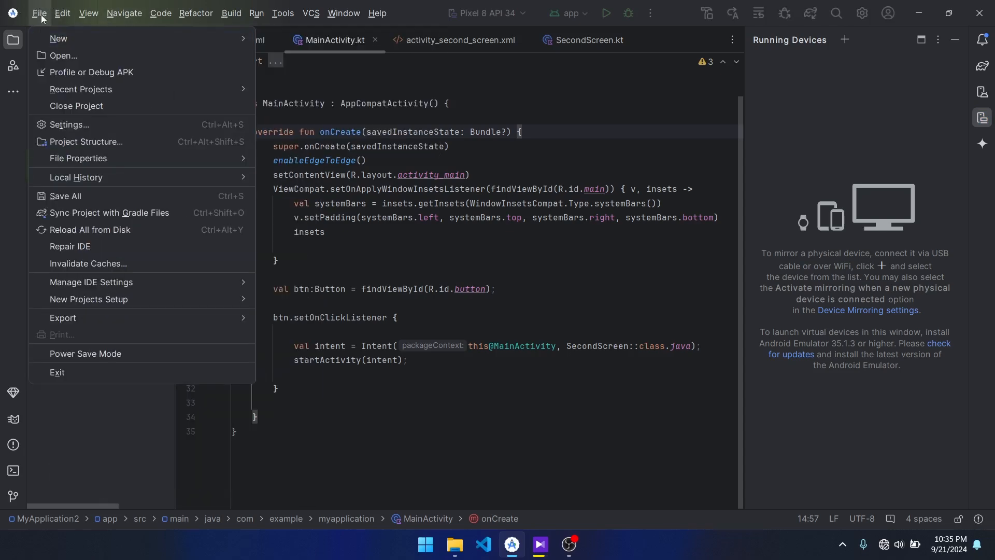
mouse_move(59, 38)
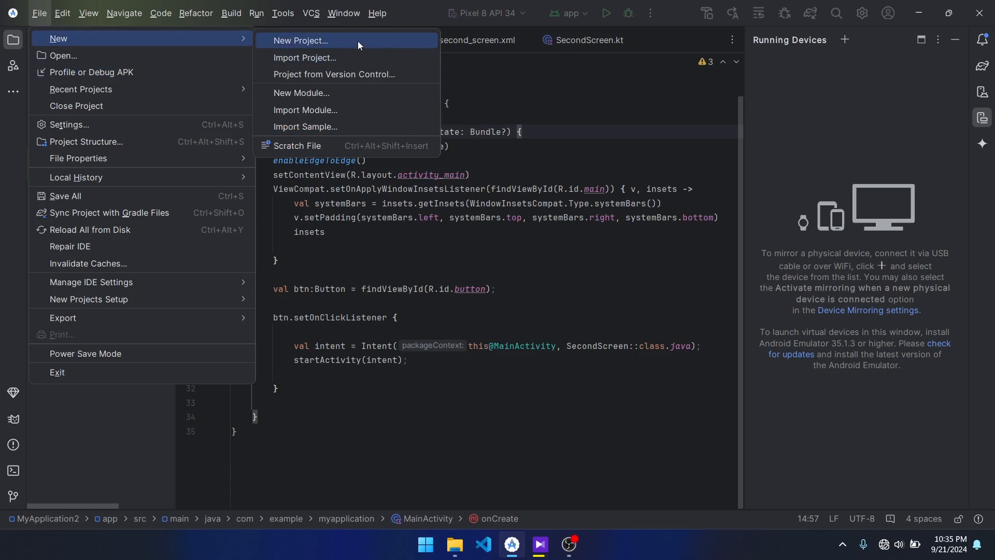
Start a new project from the Empty Views Activity template
left_click(299, 40)
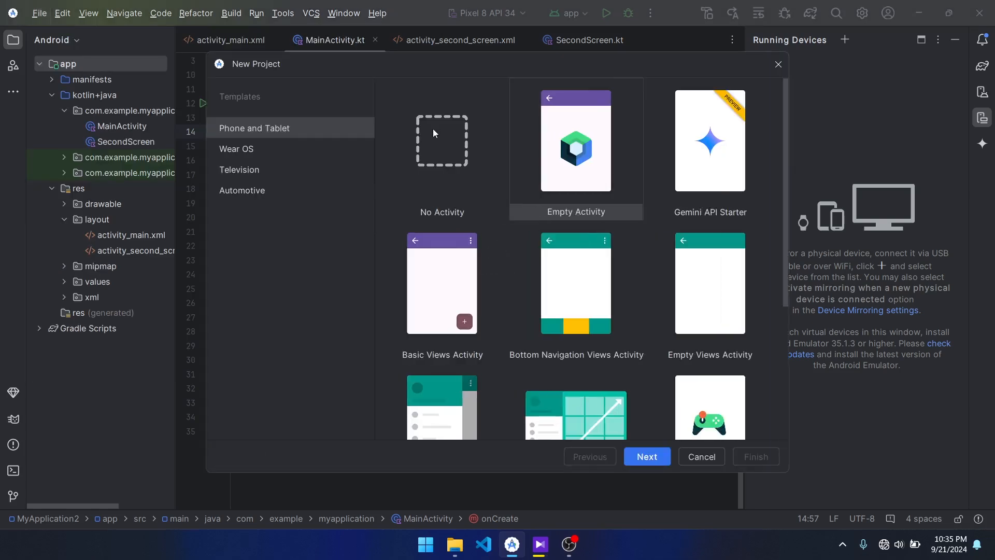
mouse_move(424, 335)
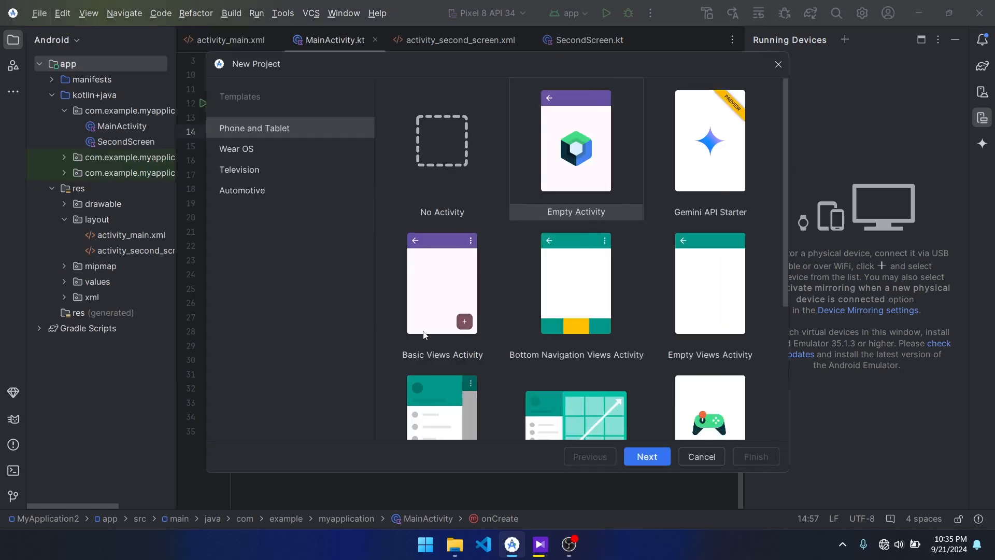
mouse_move(692, 286)
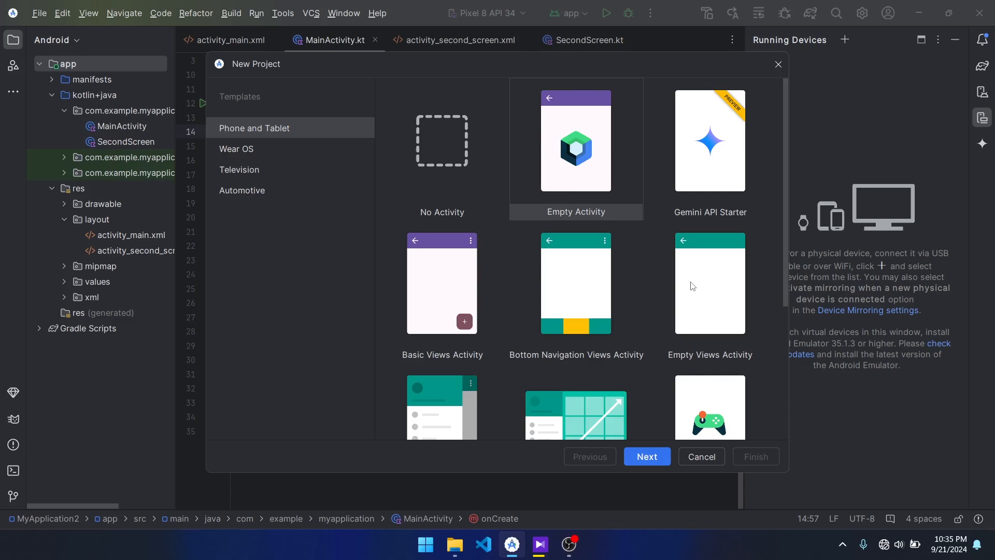
left_click(710, 284)
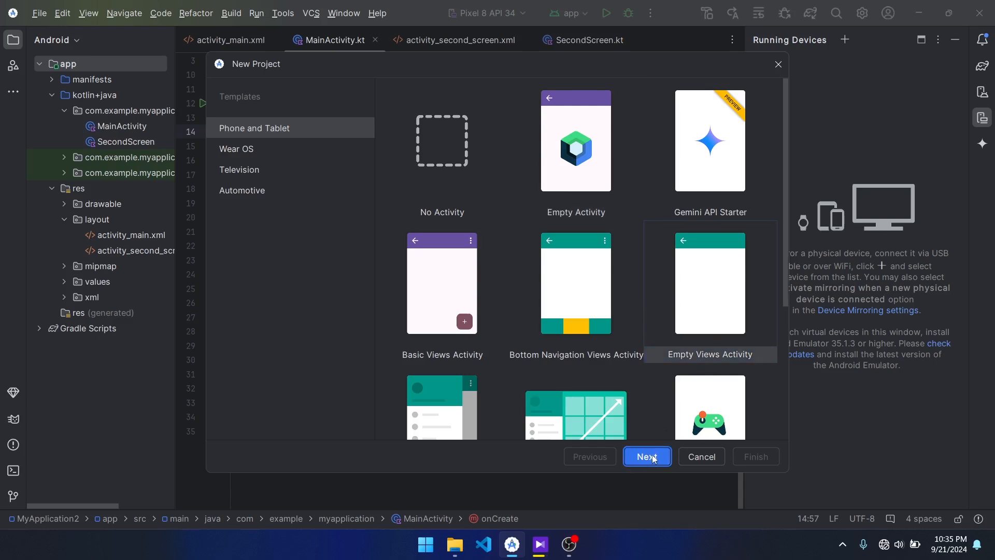
left_click(646, 456)
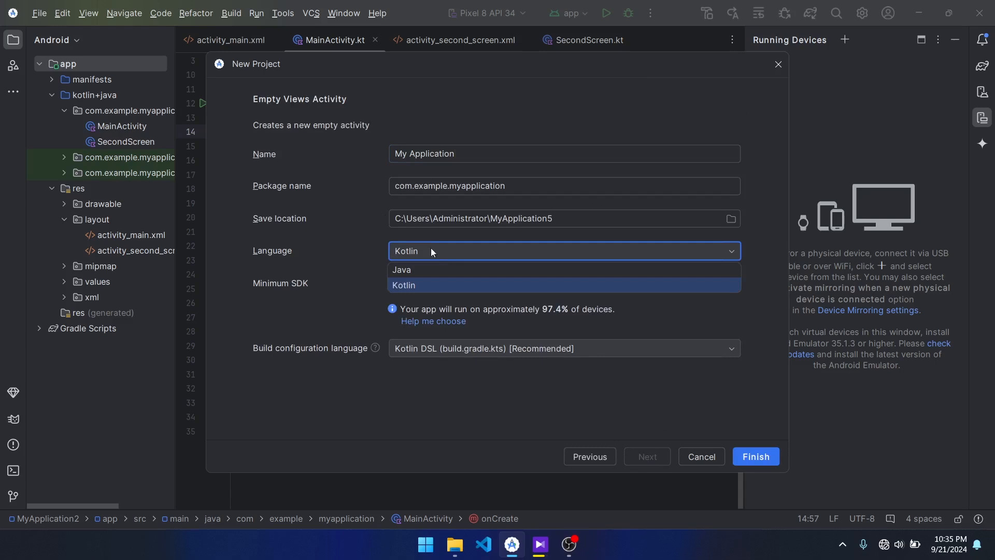
Set the new project's language to Java
left_click(403, 285)
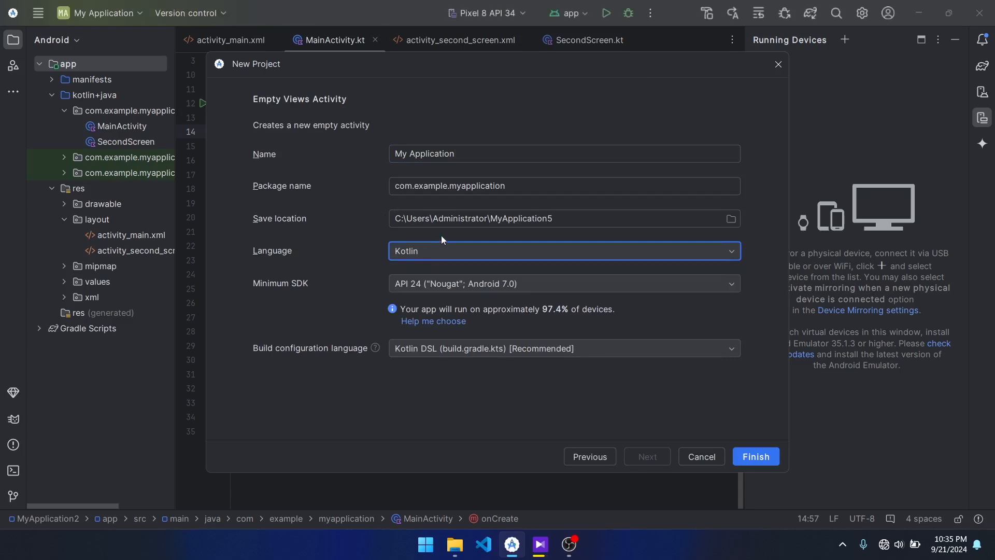
left_click(563, 250)
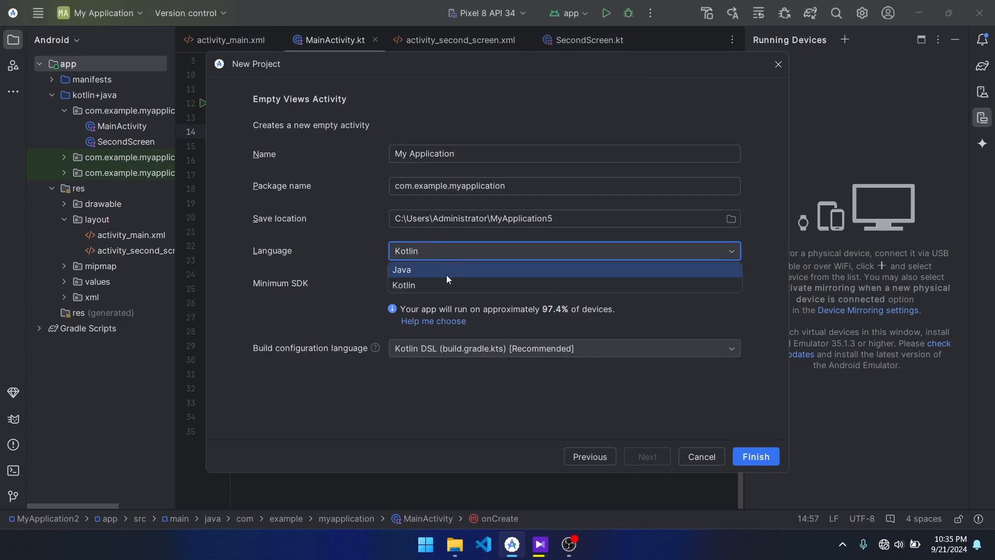
left_click(401, 268)
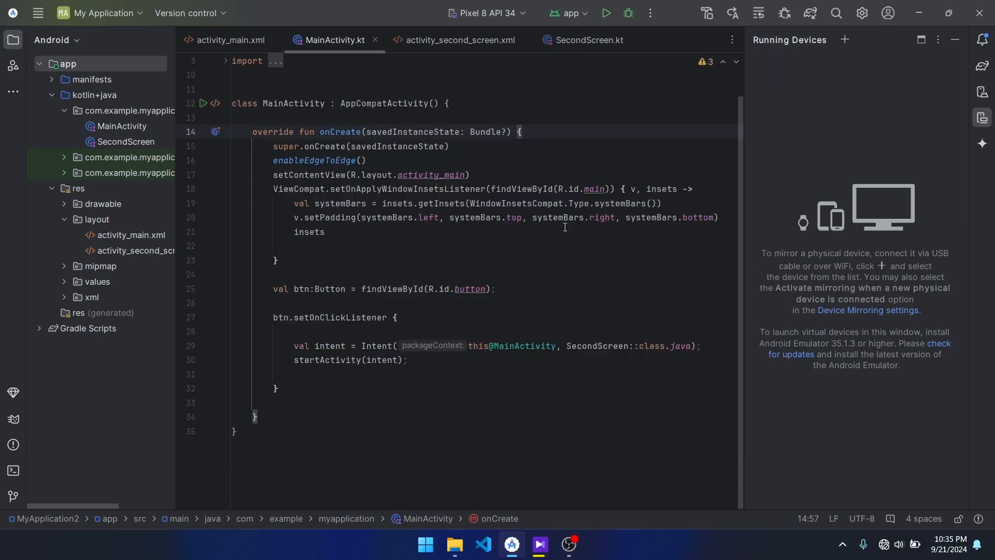
mouse_move(444, 107)
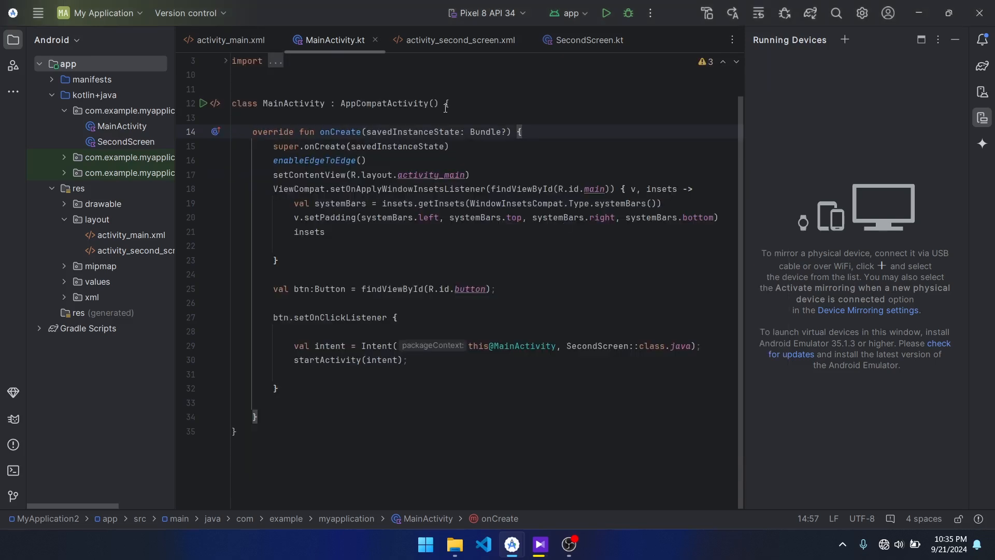